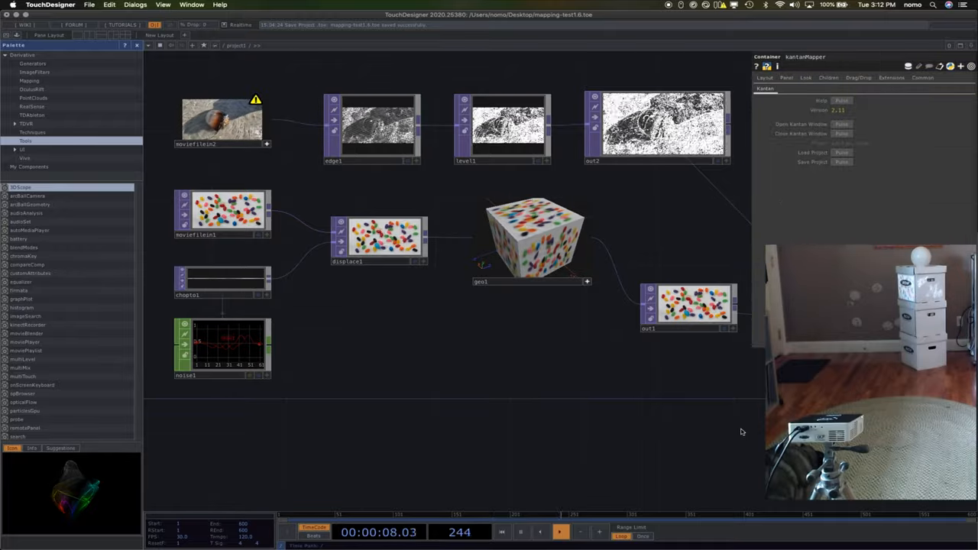
mouse_move(238, 20)
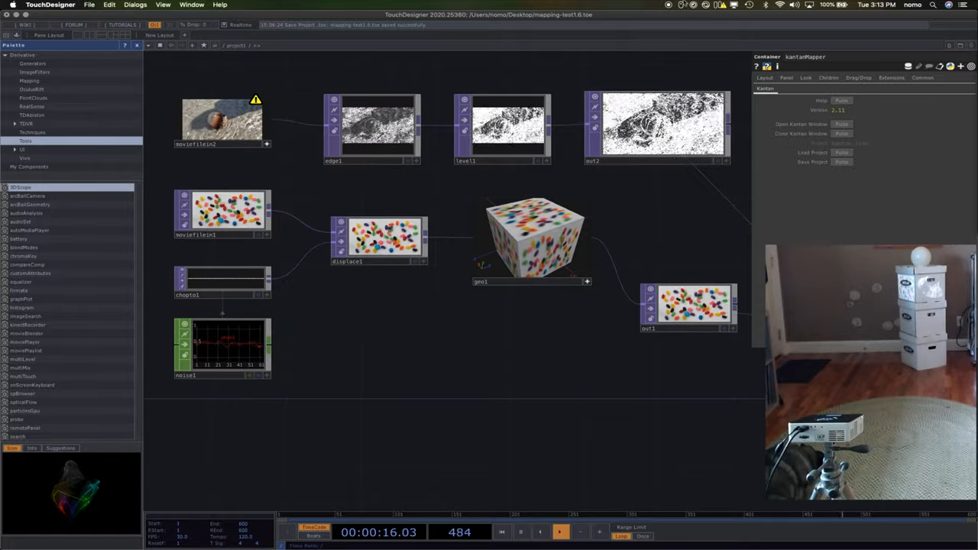
Review the laptop and projector display arrangement, then return to the preferences overview.
click(722, 5)
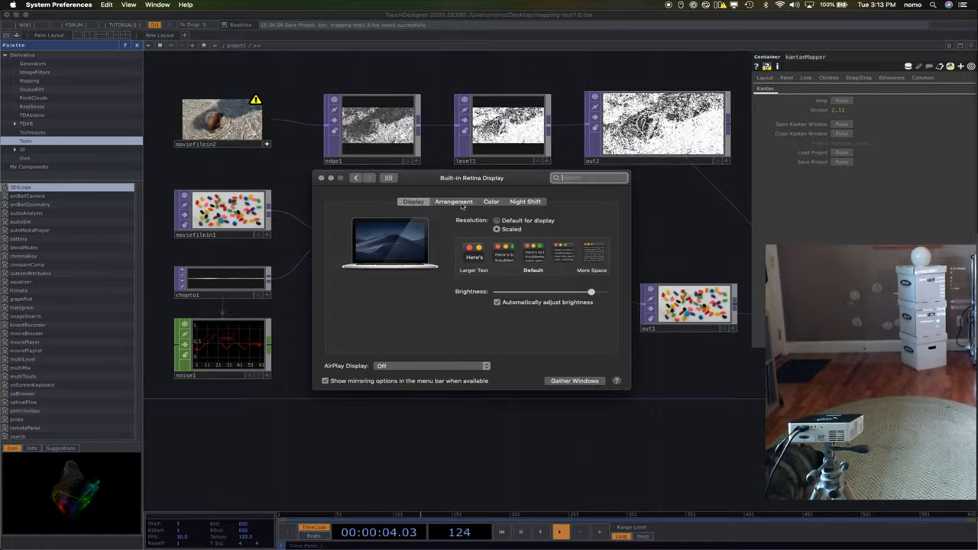
click(453, 201)
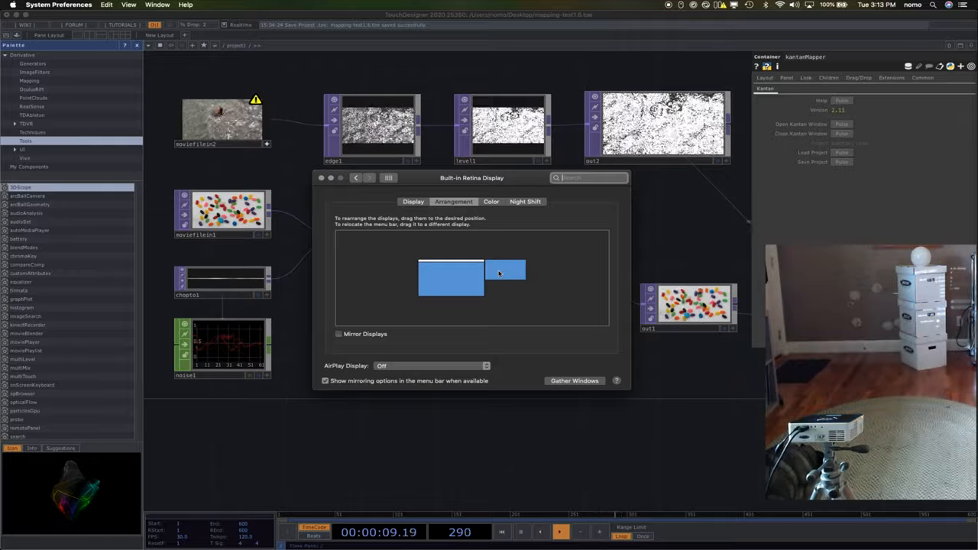
drag(471, 177, 474, 461)
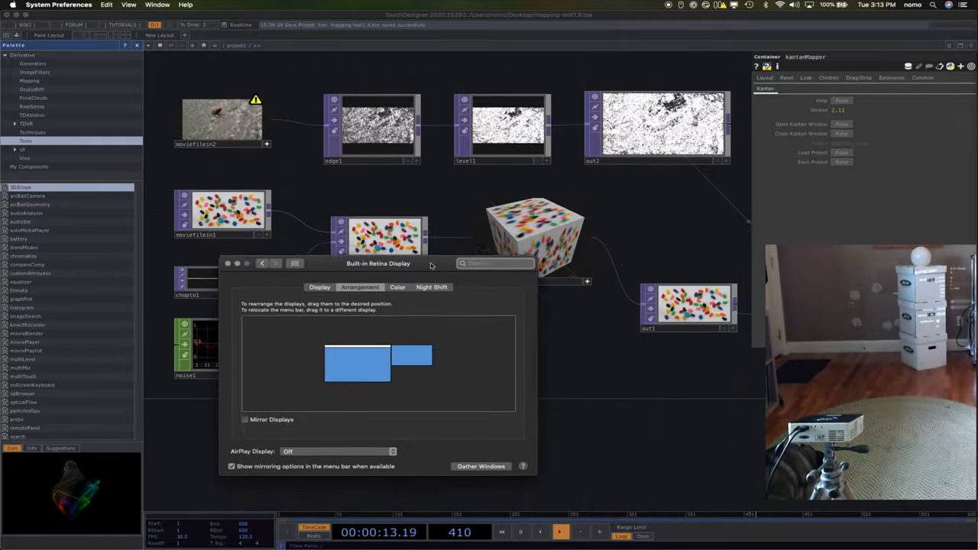
drag(377, 263, 434, 199)
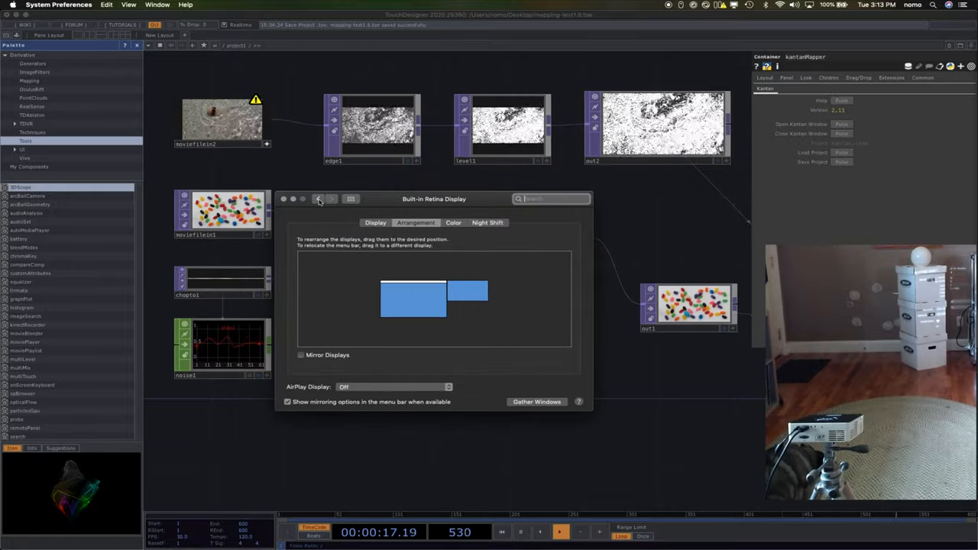
click(319, 199)
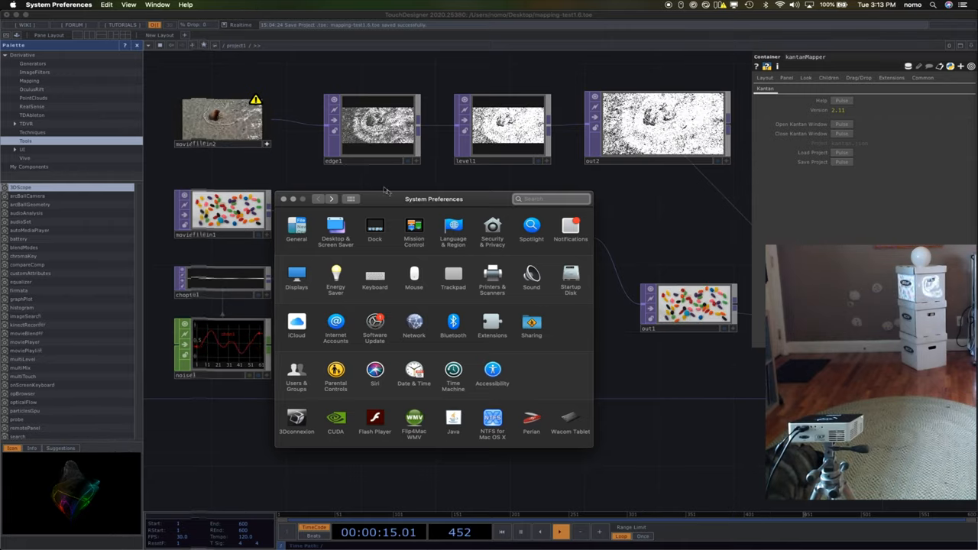
Close System Preferences to get back to the TouchDesigner network.
click(414, 227)
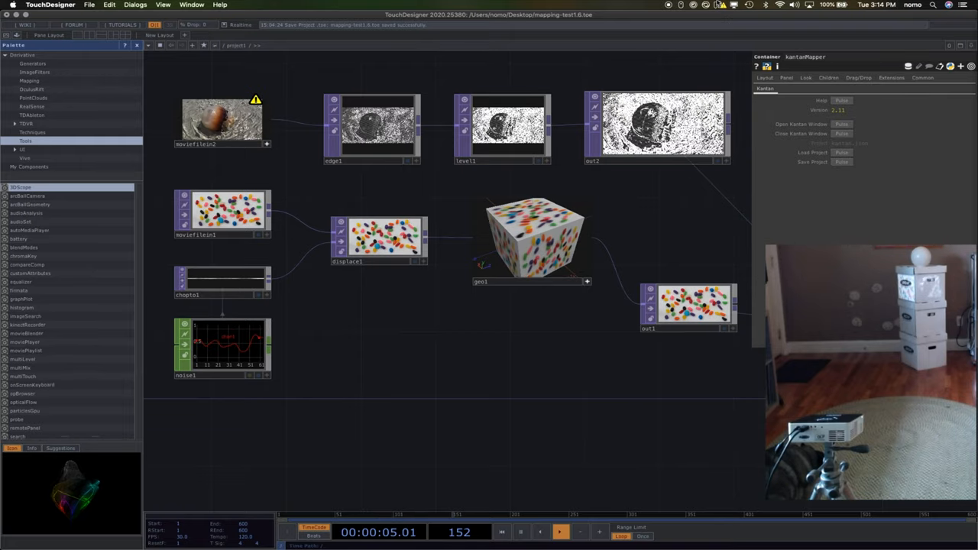
click(718, 5)
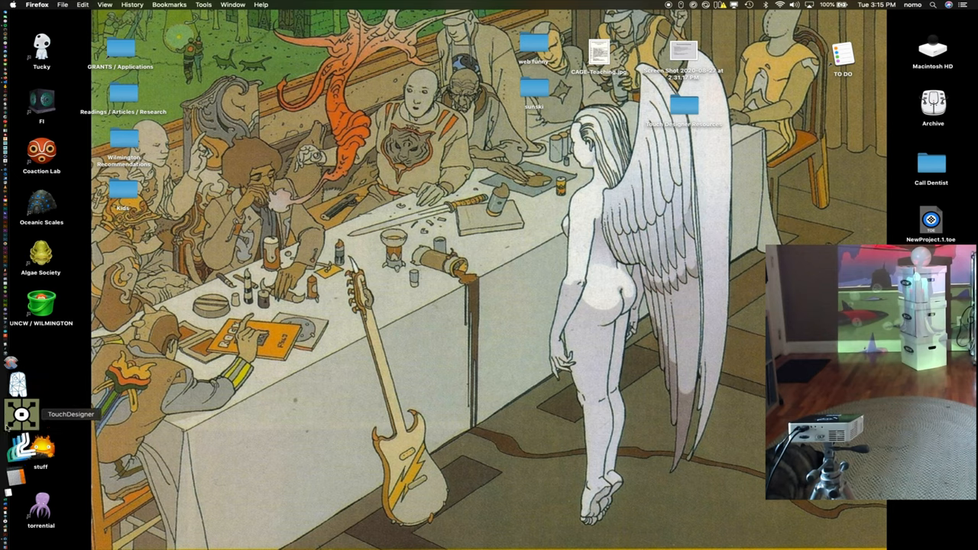
Launch TouchDesigner from its Dock icon.
click(21, 414)
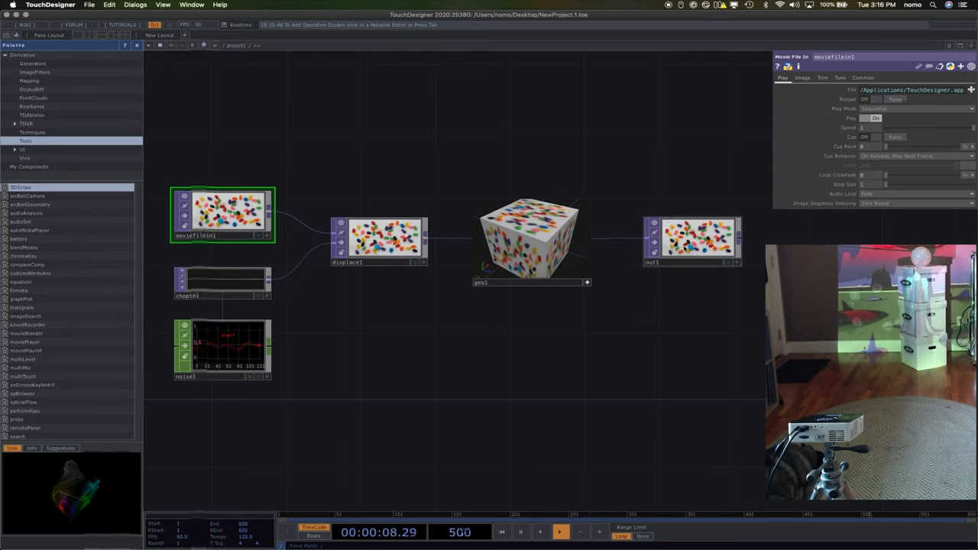
Place a kantanMapper component from the Palette's Mapping category below out1.
click(692, 242)
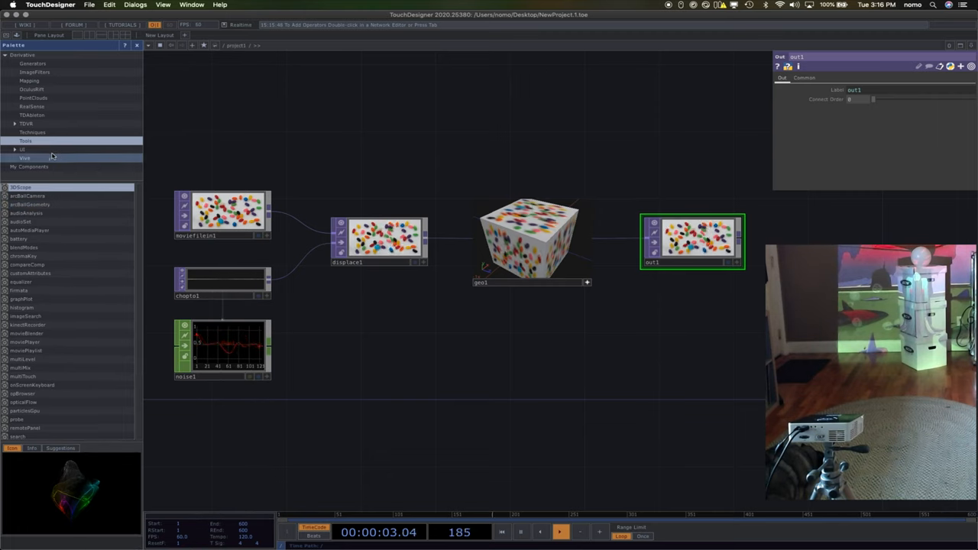
click(29, 80)
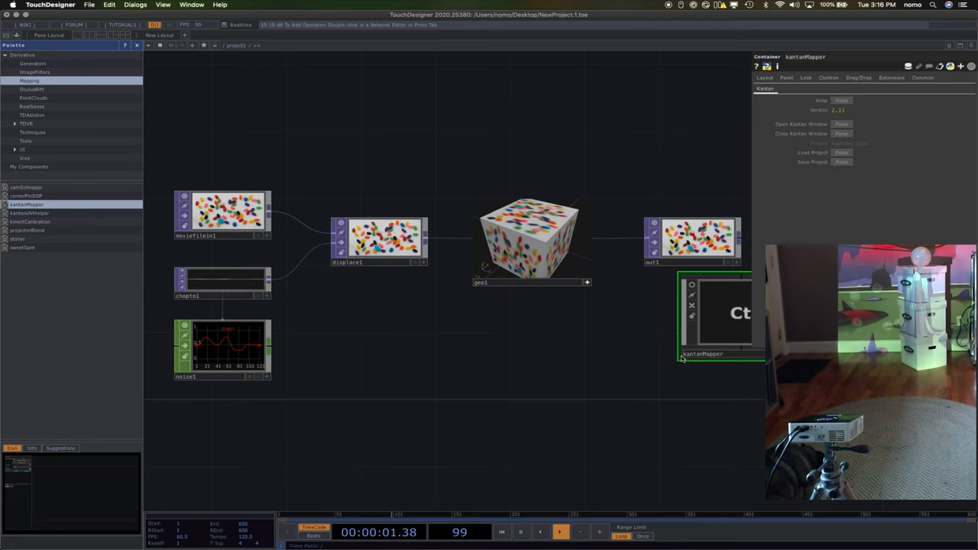
drag(718, 313, 699, 374)
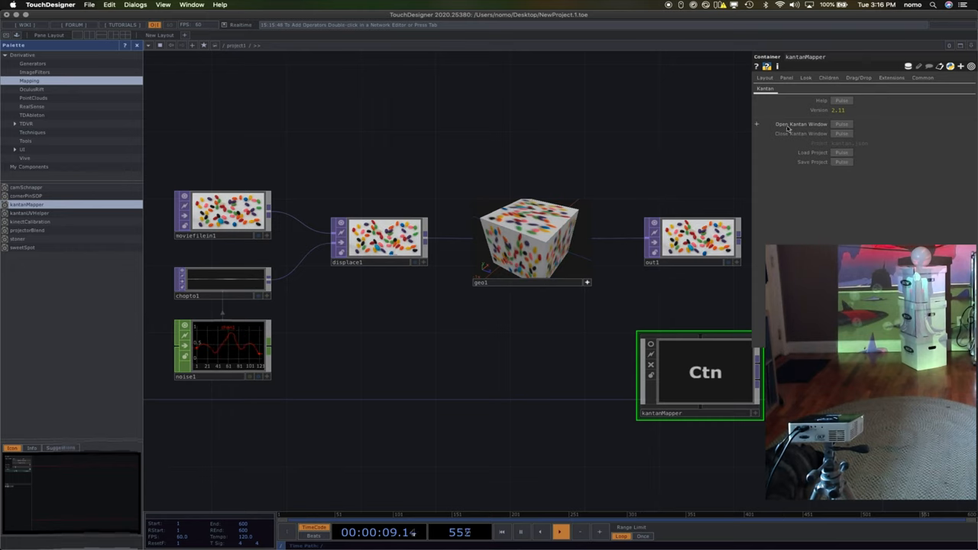
Open the kantanMapper edit window and its Window Options.
click(841, 124)
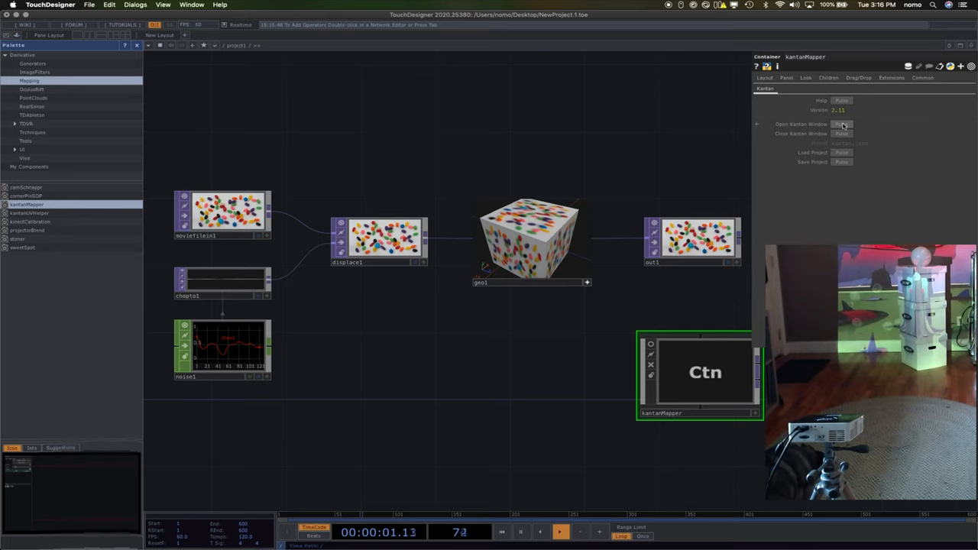
click(842, 124)
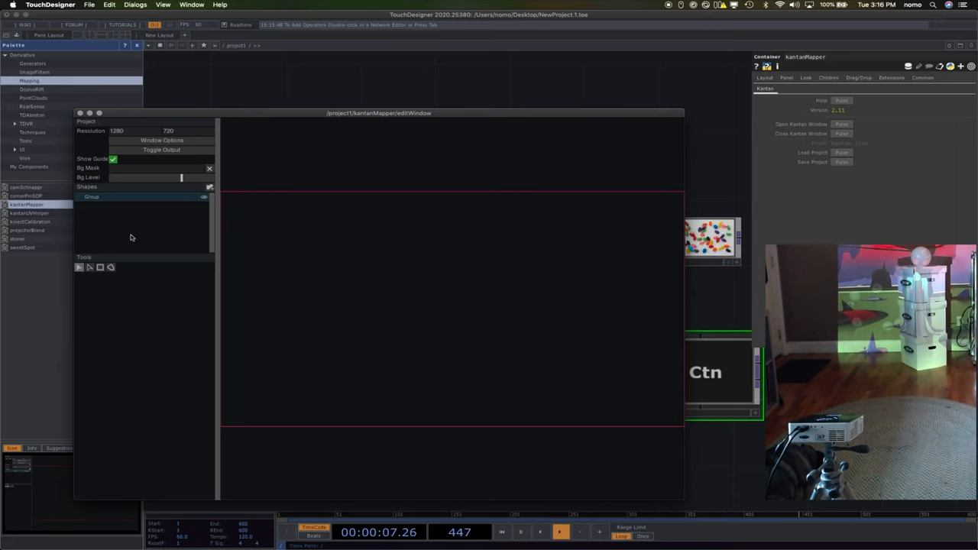
mouse_move(175, 229)
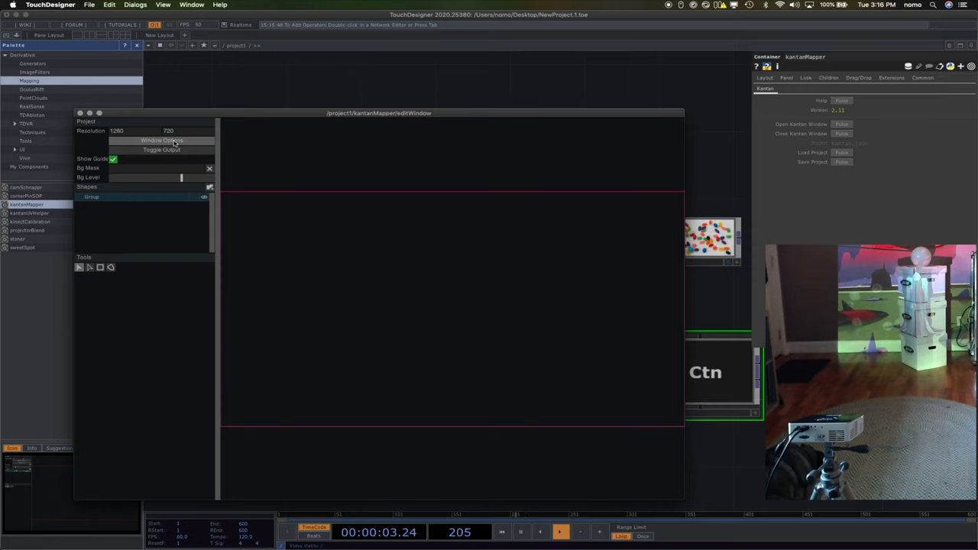
click(162, 141)
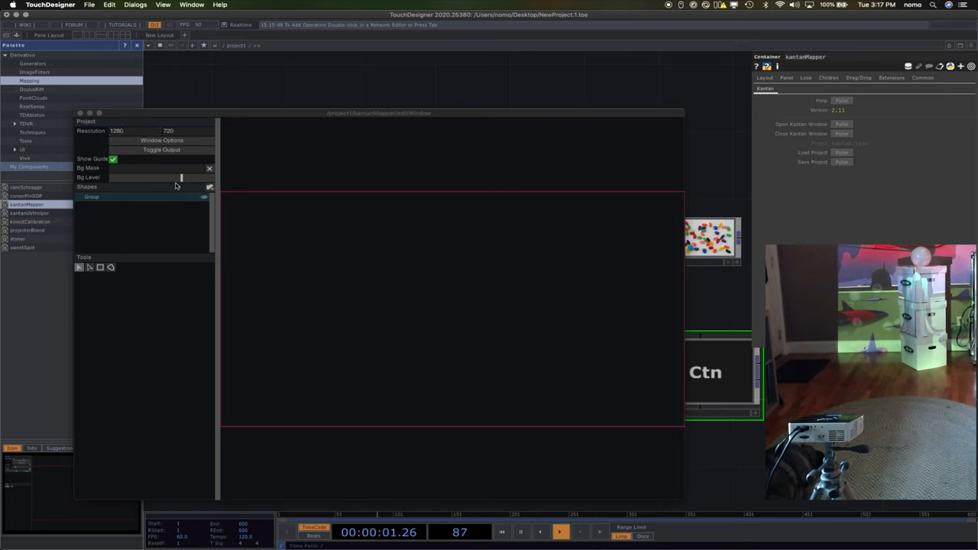
mouse_move(97, 271)
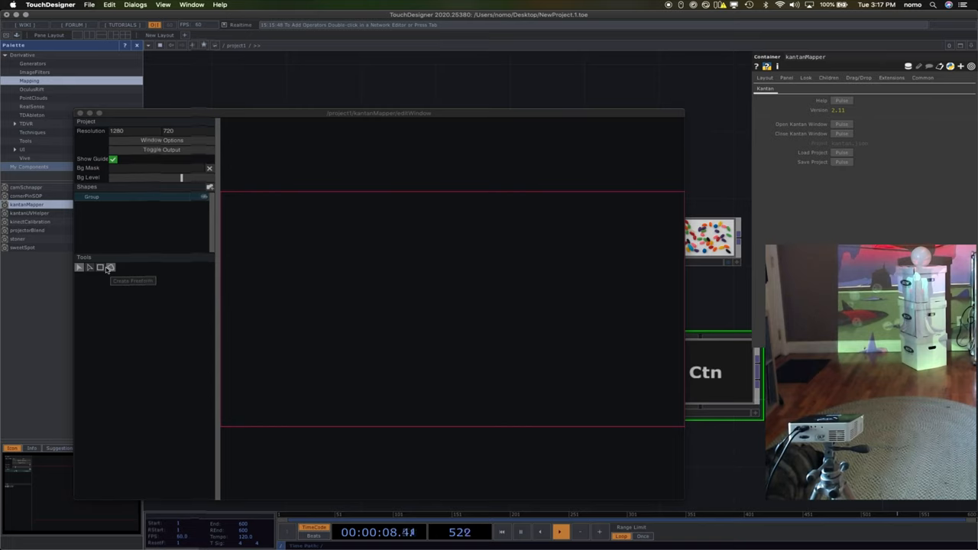
mouse_move(100, 268)
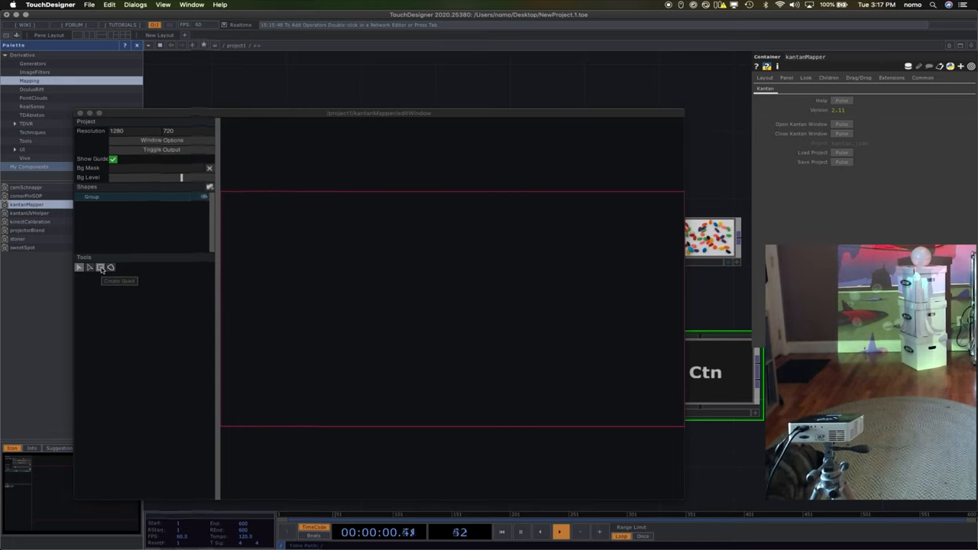
Draw a quad rectangle on the left and drag its right corners onto the box face.
click(100, 268)
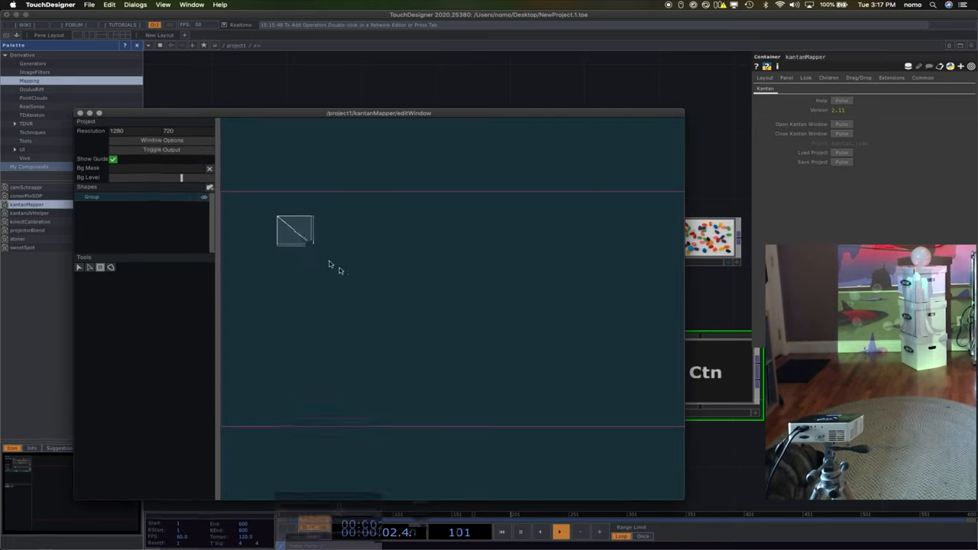
drag(313, 246, 456, 367)
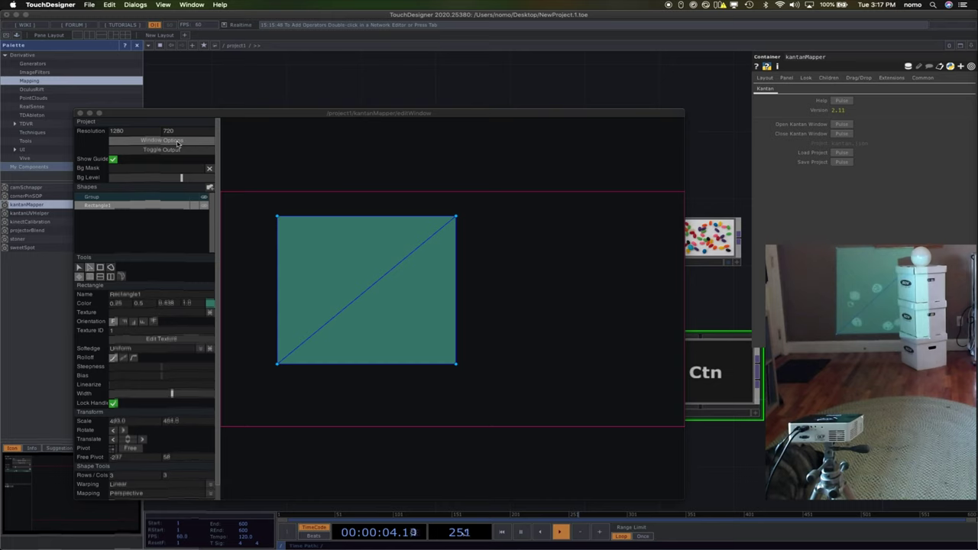
click(161, 141)
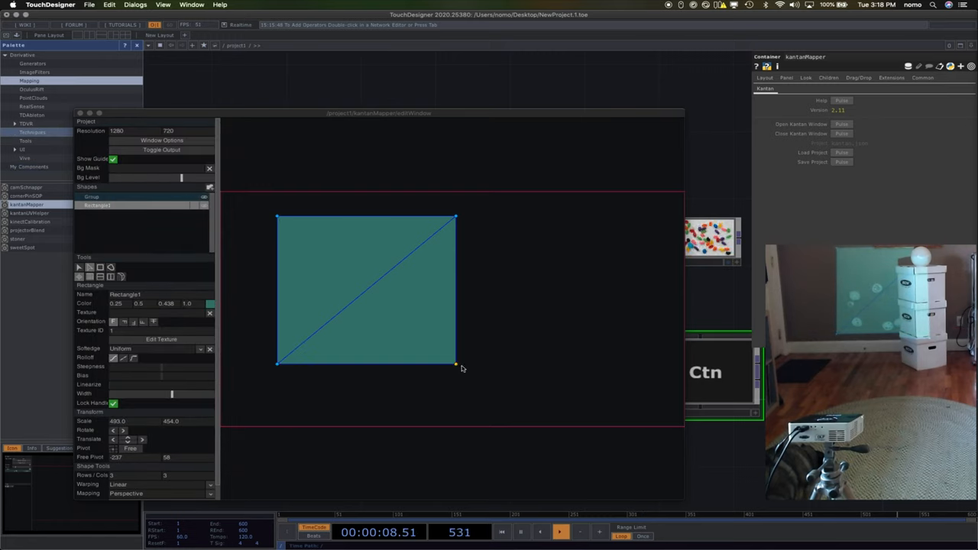
drag(456, 365, 478, 361)
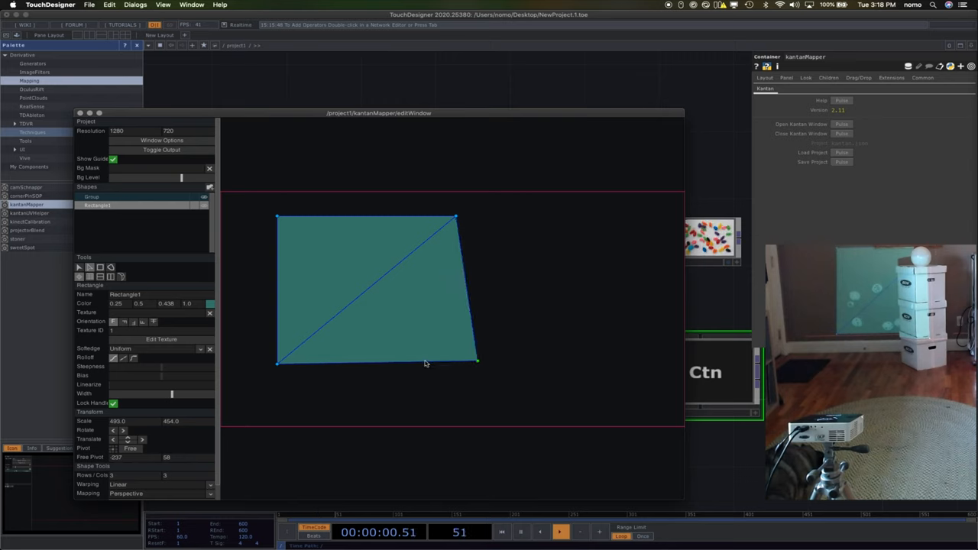
drag(477, 363, 434, 298)
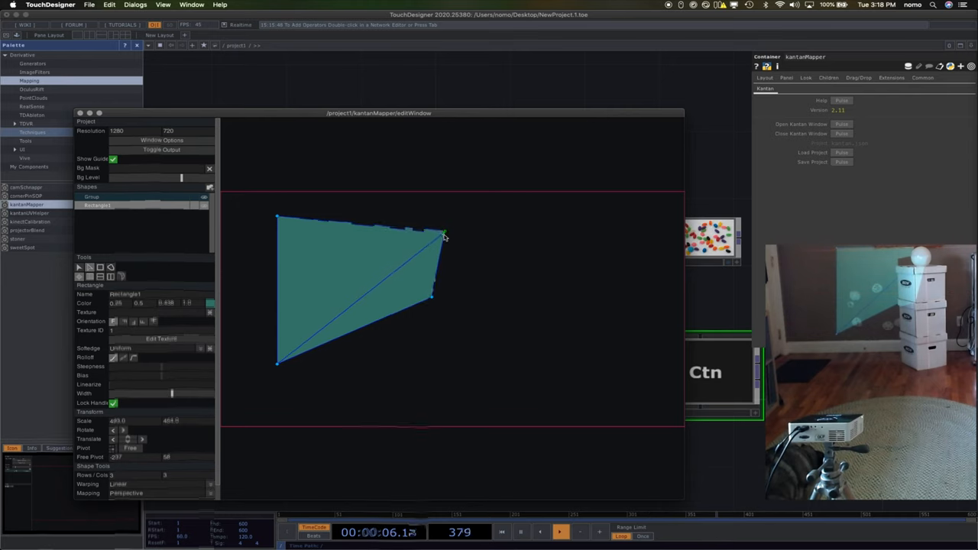
drag(446, 234, 433, 249)
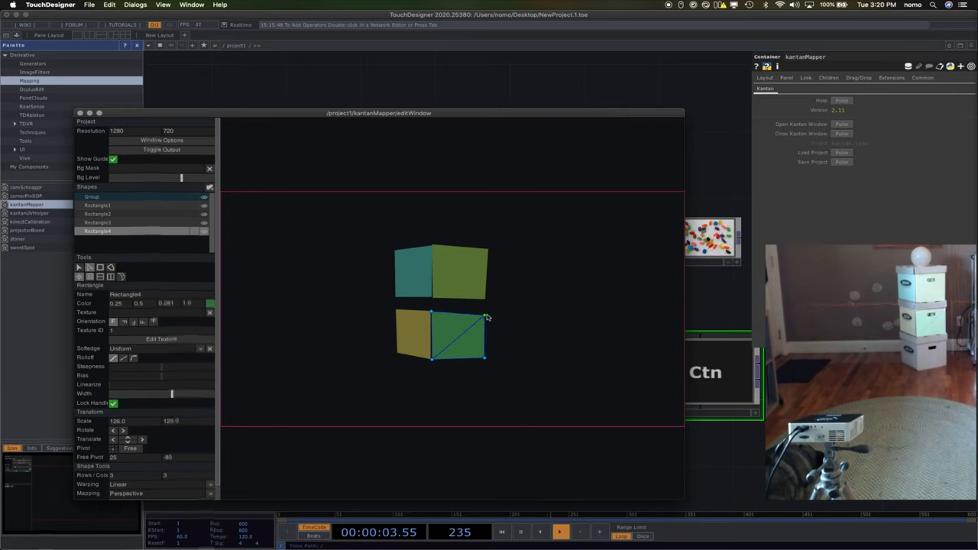
mouse_move(461, 369)
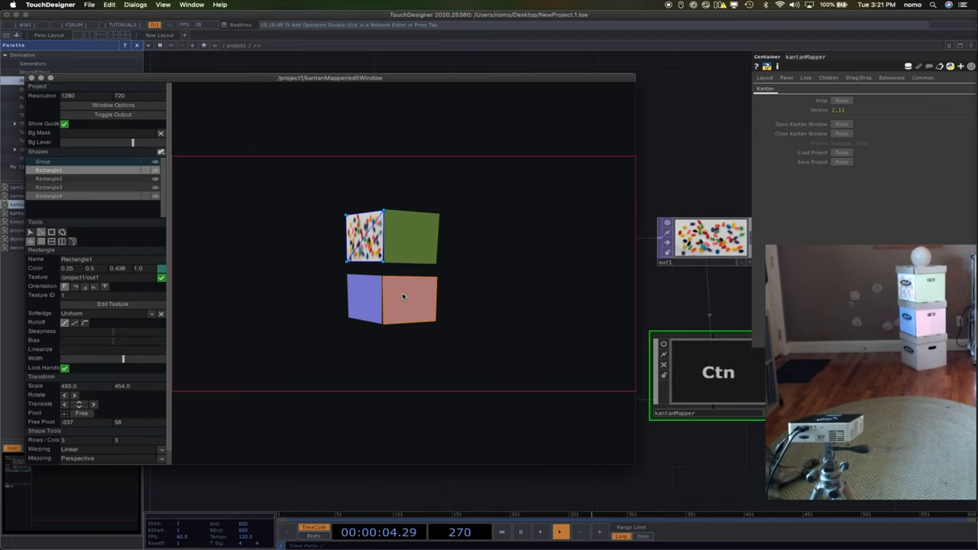
Select the lower right quad to texture it with /project1/out1.
click(391, 298)
text(new-mapping)
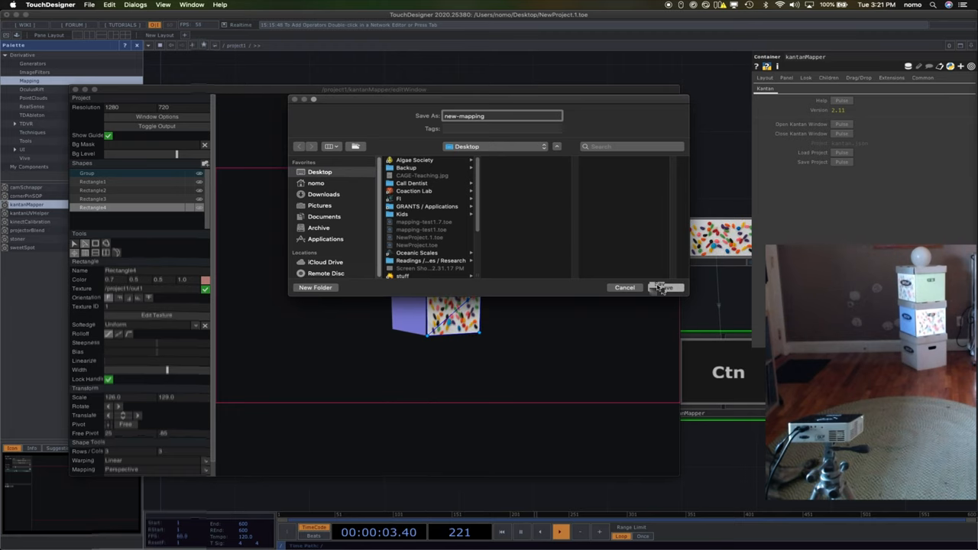
Save the project as new-mapping on the Desktop and select the output node.
click(665, 288)
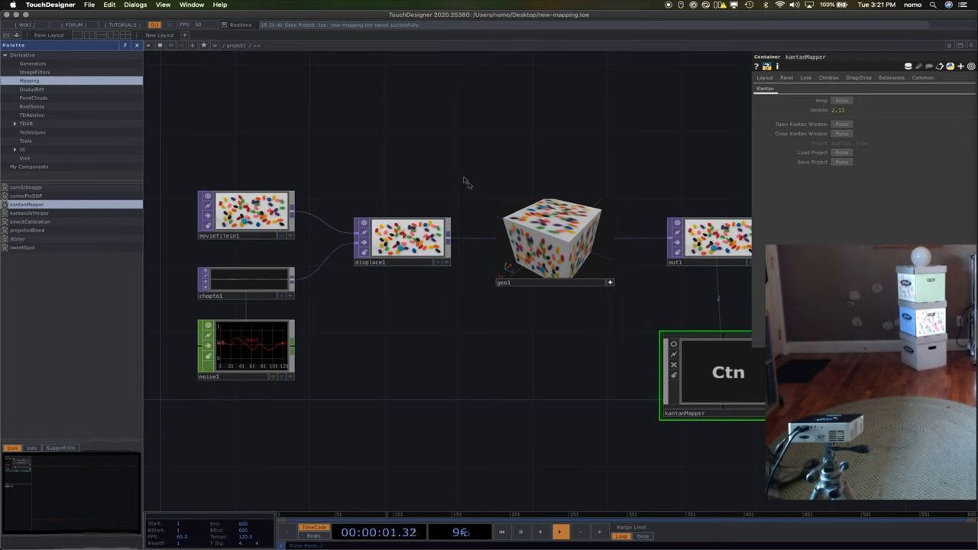
click(244, 213)
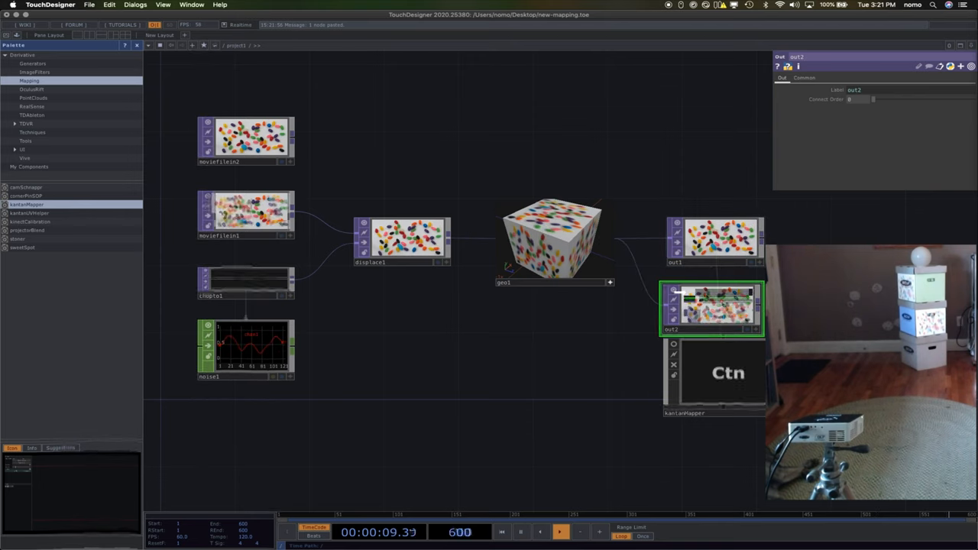
Move the new out2 node above out1 and select moviefilein2.
drag(711, 309, 691, 156)
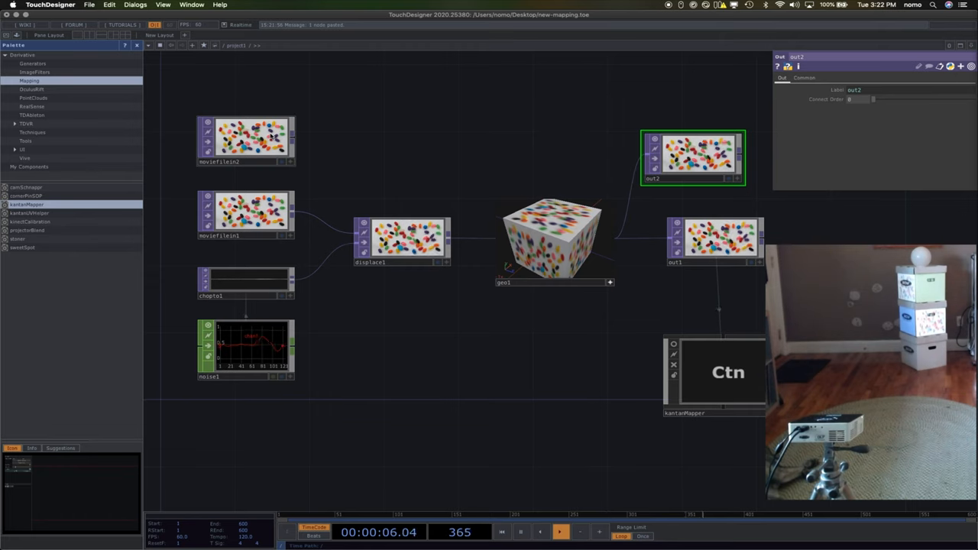
click(244, 140)
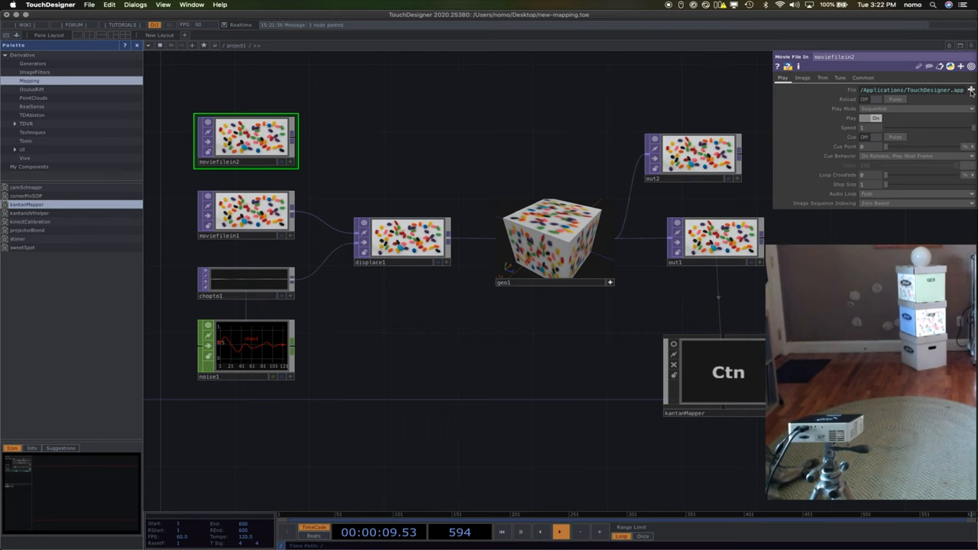
Browse Archive/DV/_NewPhone, preview clips, and load the 20200320_161320.mp4 water clip.
click(971, 89)
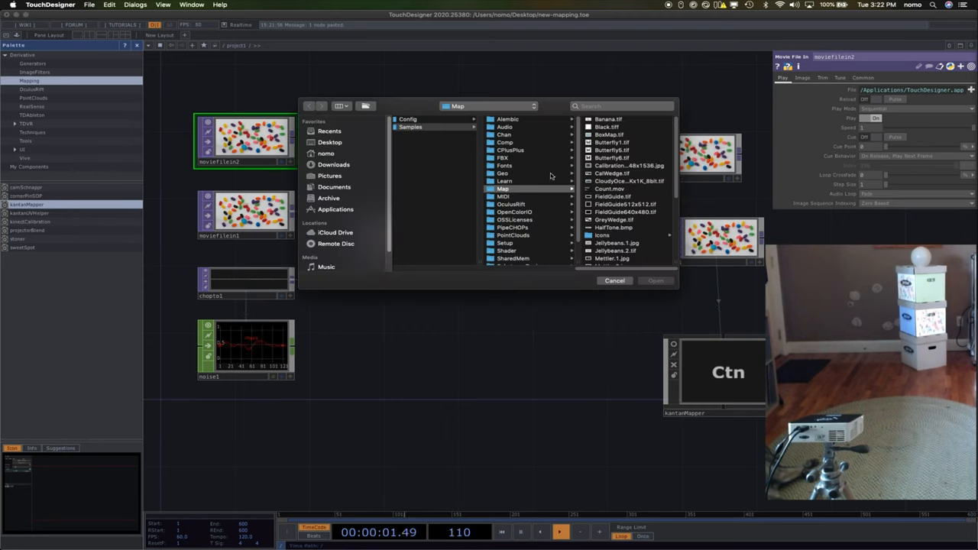
click(329, 198)
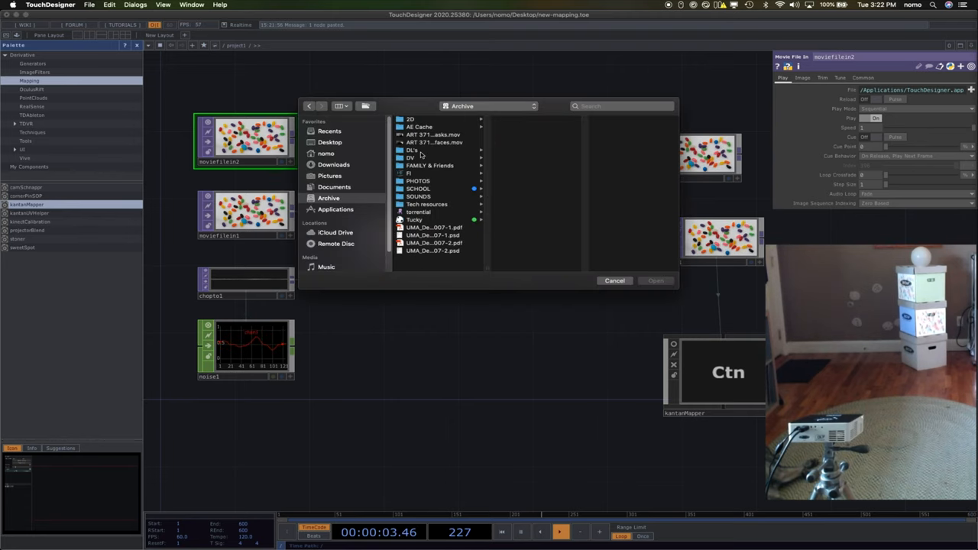
click(412, 158)
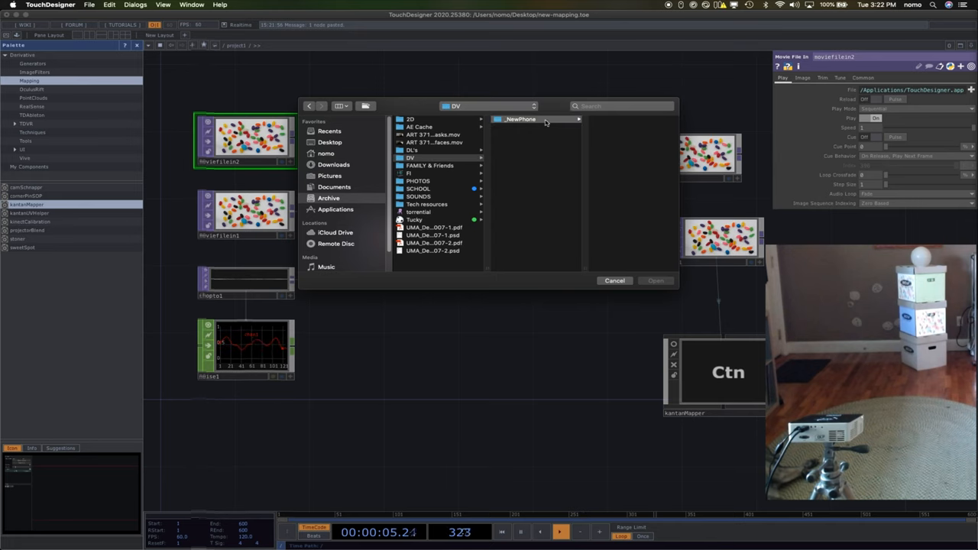
double_click(519, 119)
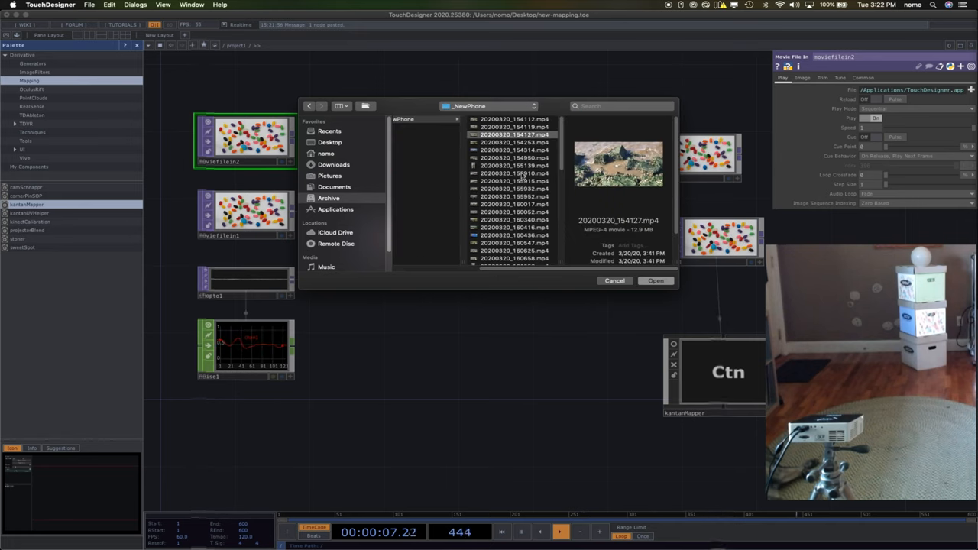
click(513, 196)
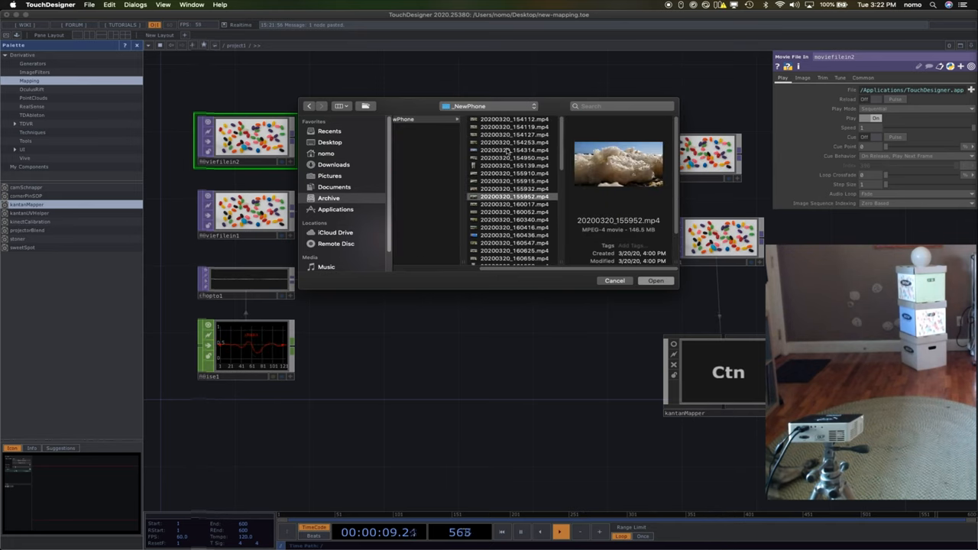
click(514, 135)
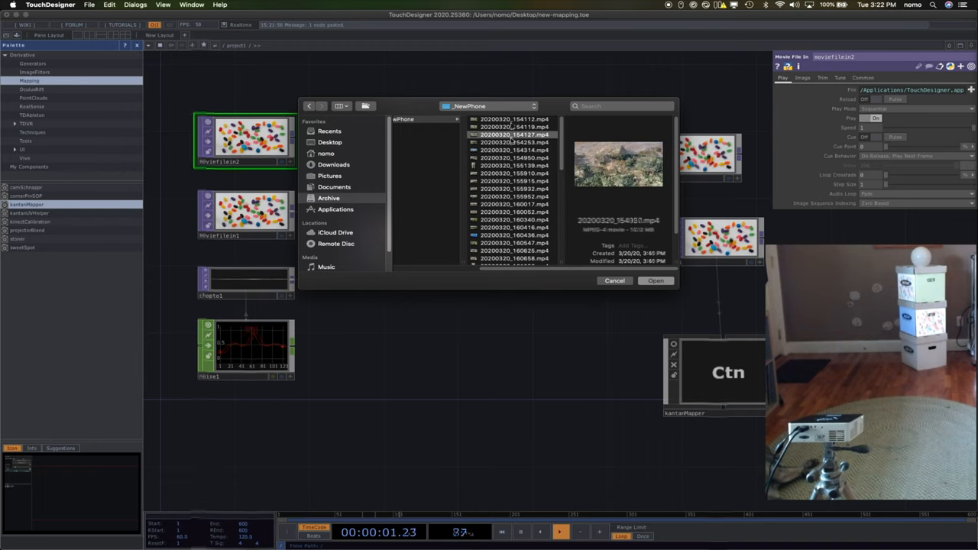
click(512, 127)
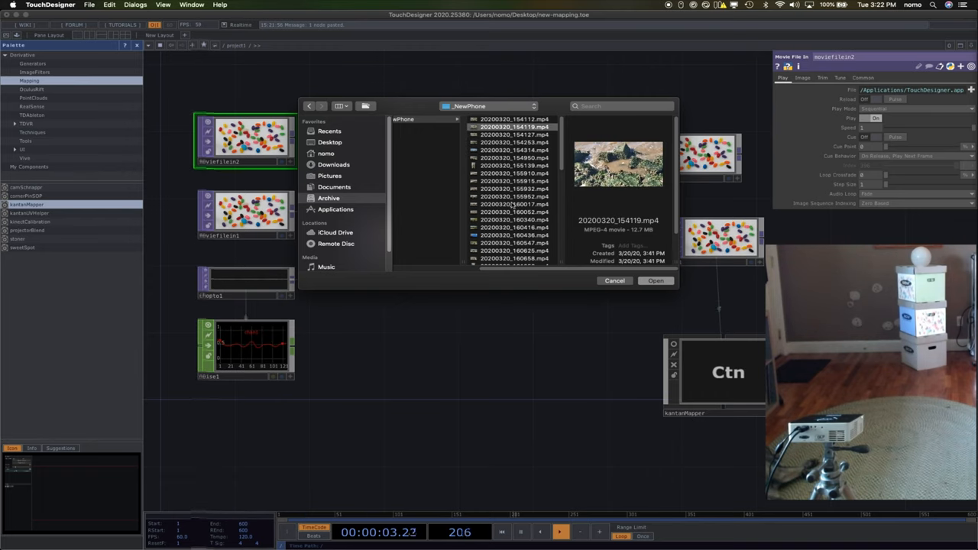
click(513, 227)
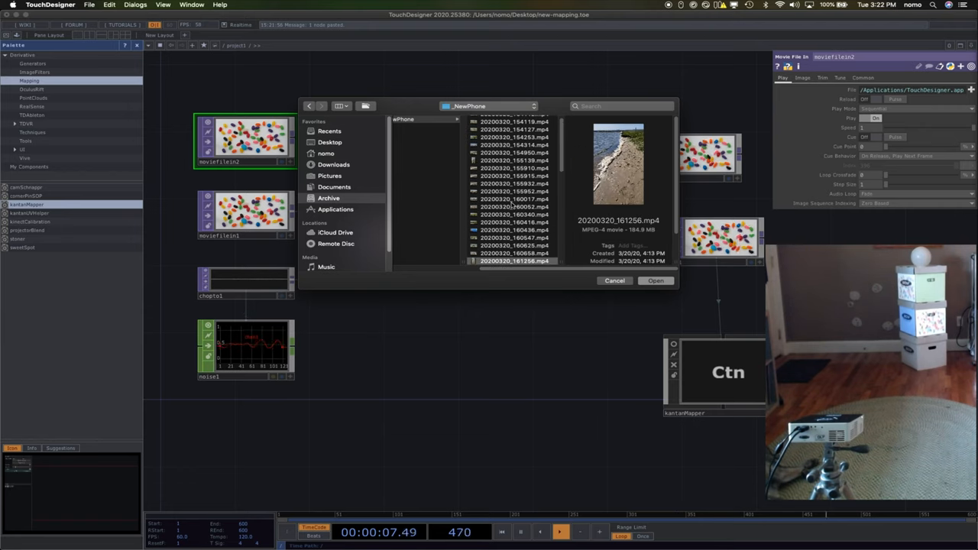
click(514, 261)
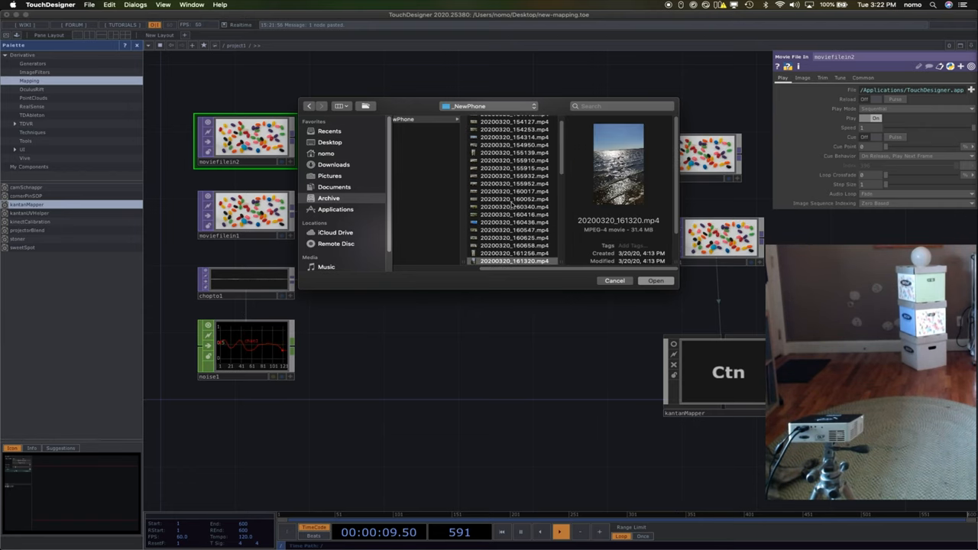
click(655, 280)
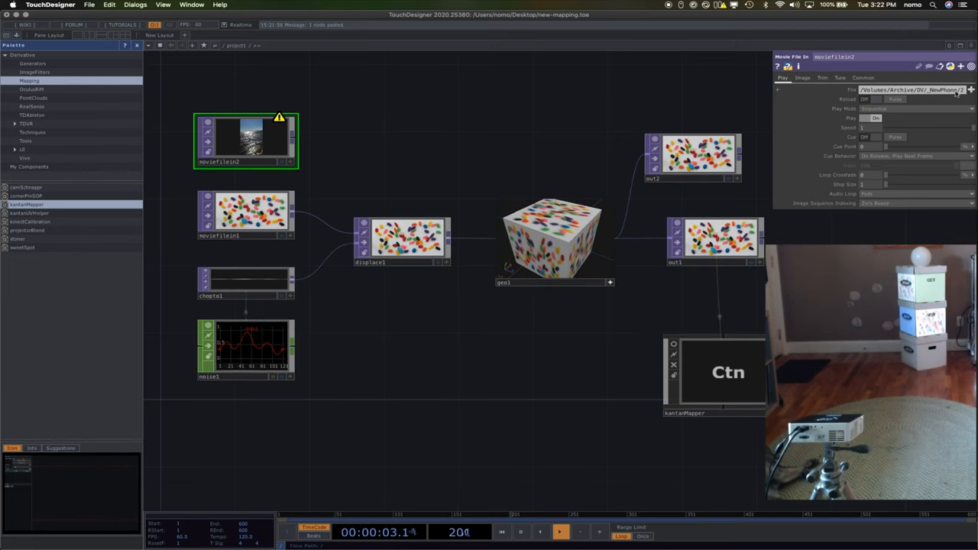
Swap in the sticks-and-grass clip 20200621_180932.mp4 instead.
click(953, 90)
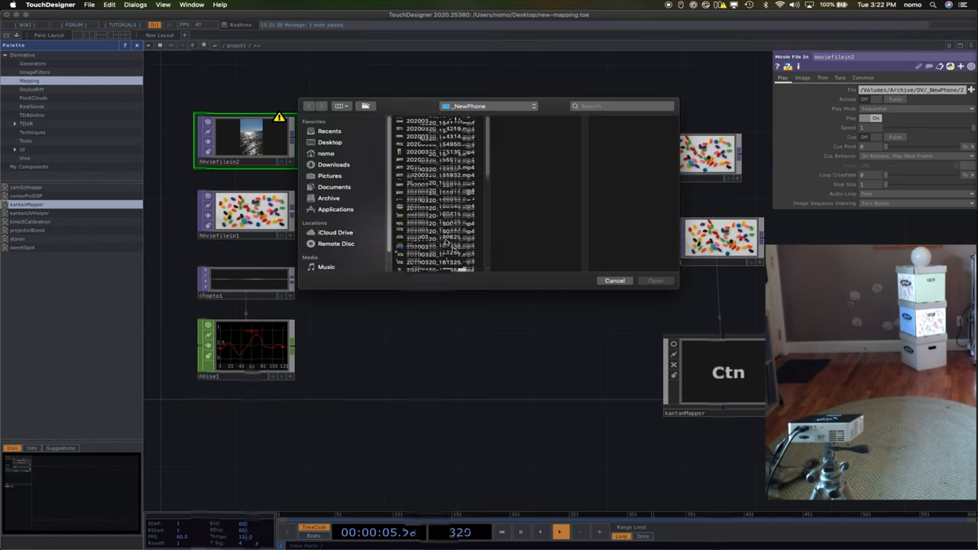
click(440, 237)
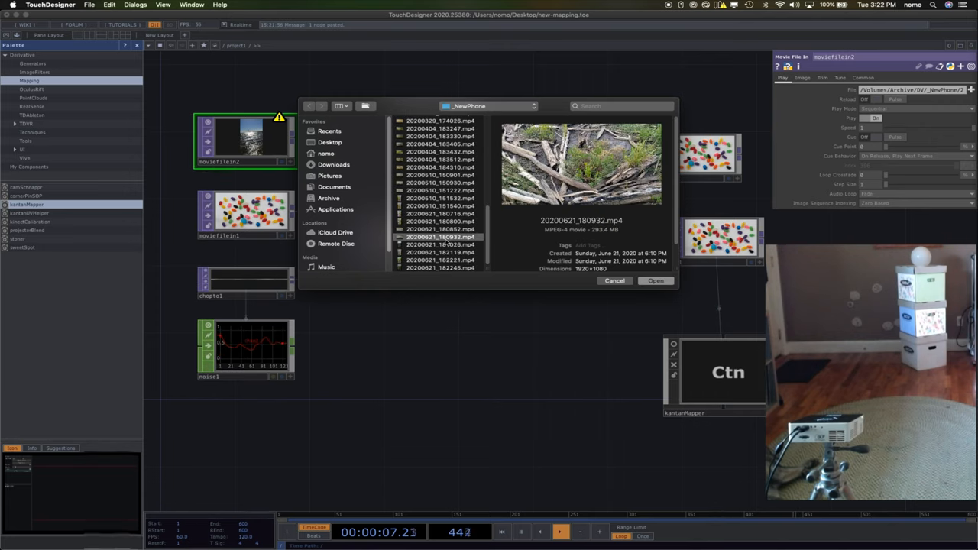
click(440, 206)
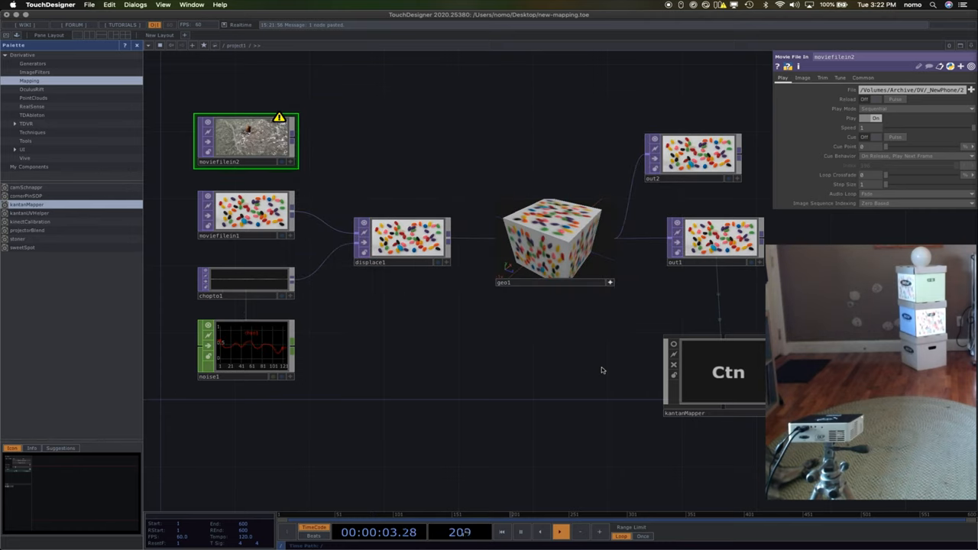
mouse_move(440, 136)
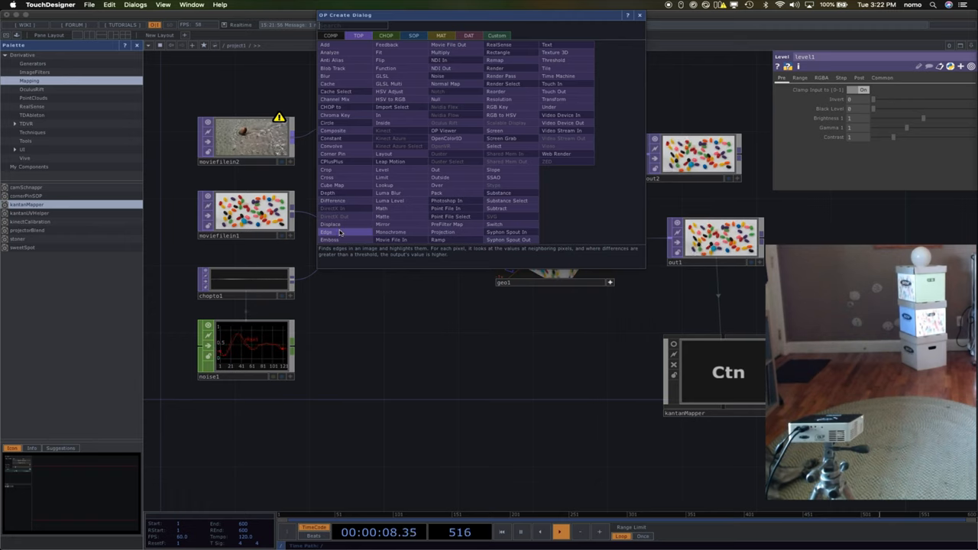
Chain a Level TOP (brightness 1.371, contrast 1.57) and an Edge TOP from moviefilein2 to out2.
click(325, 239)
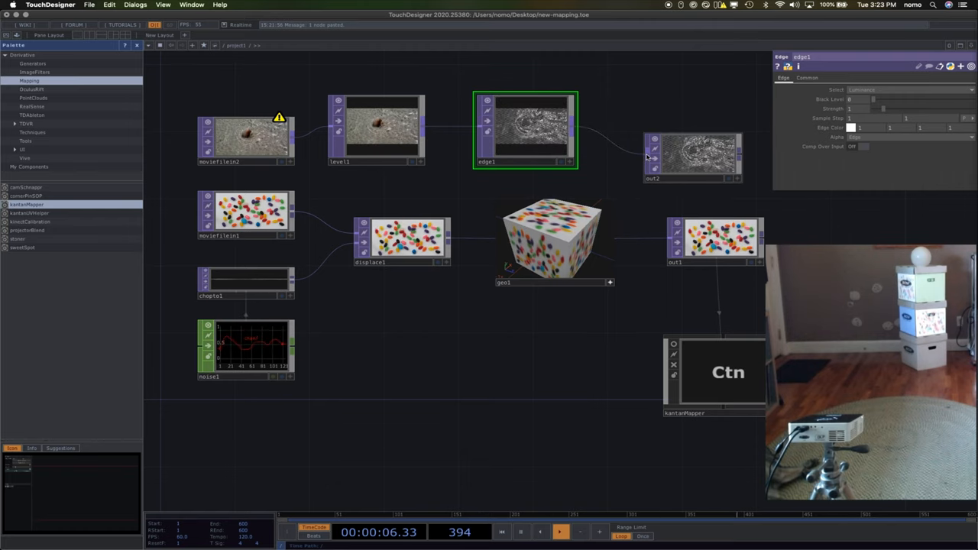
click(375, 130)
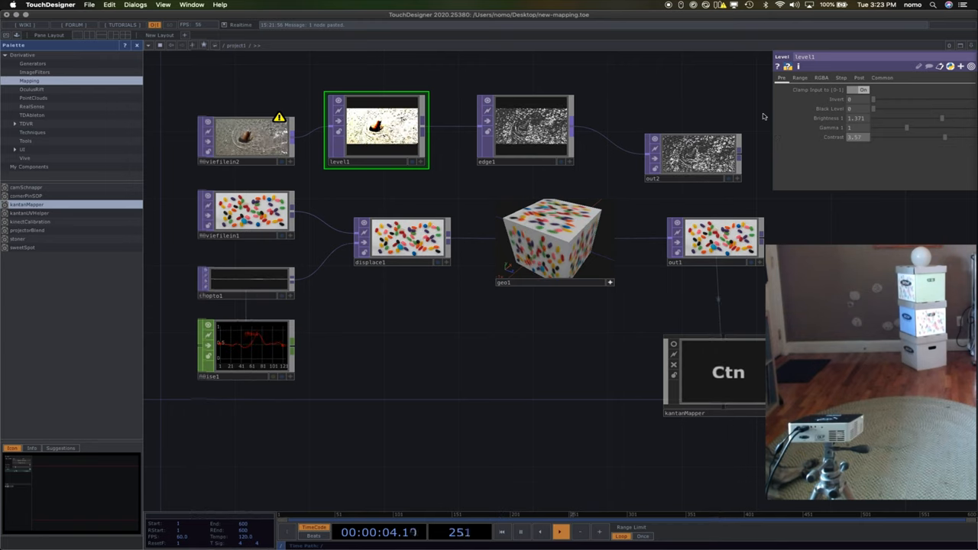
click(691, 156)
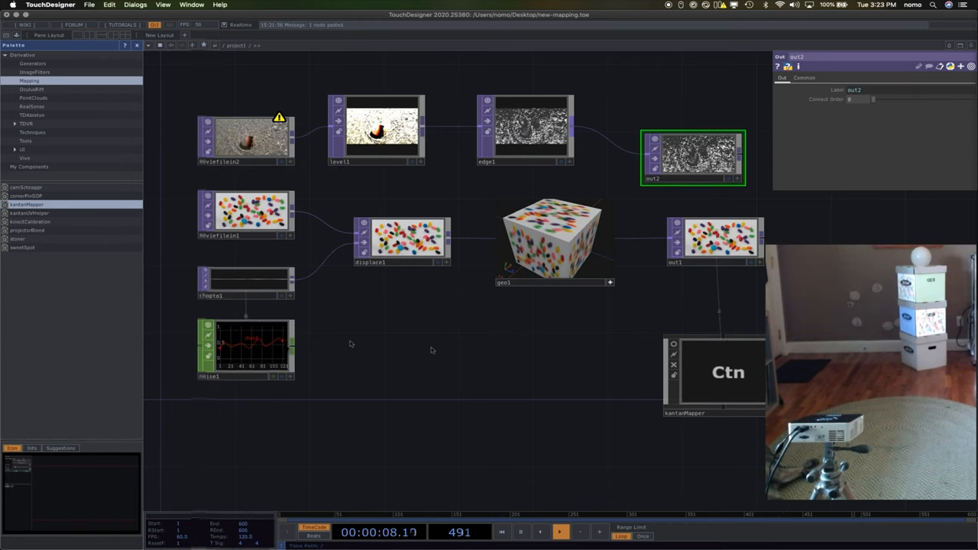
Check out1, then reselect the kantanMapper COMP to display its parameters.
click(714, 374)
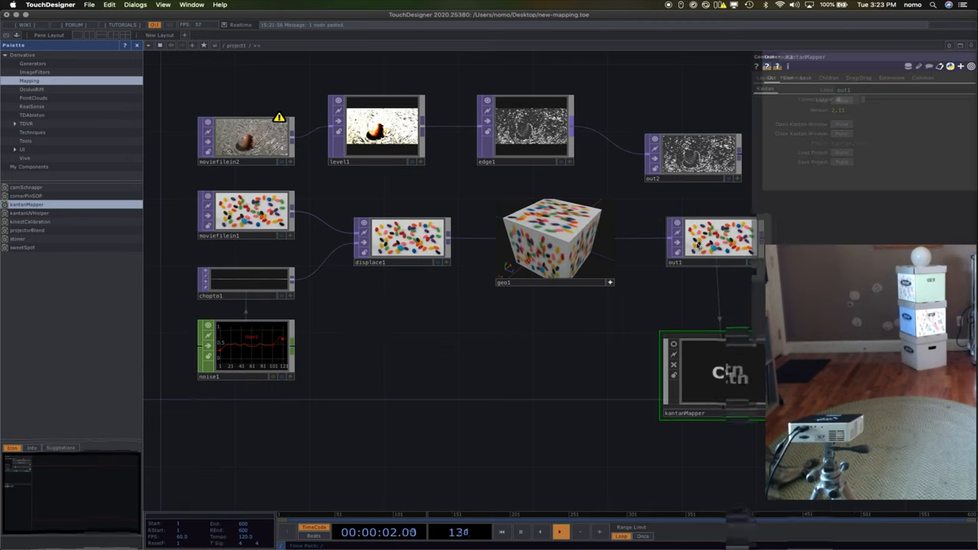
click(716, 241)
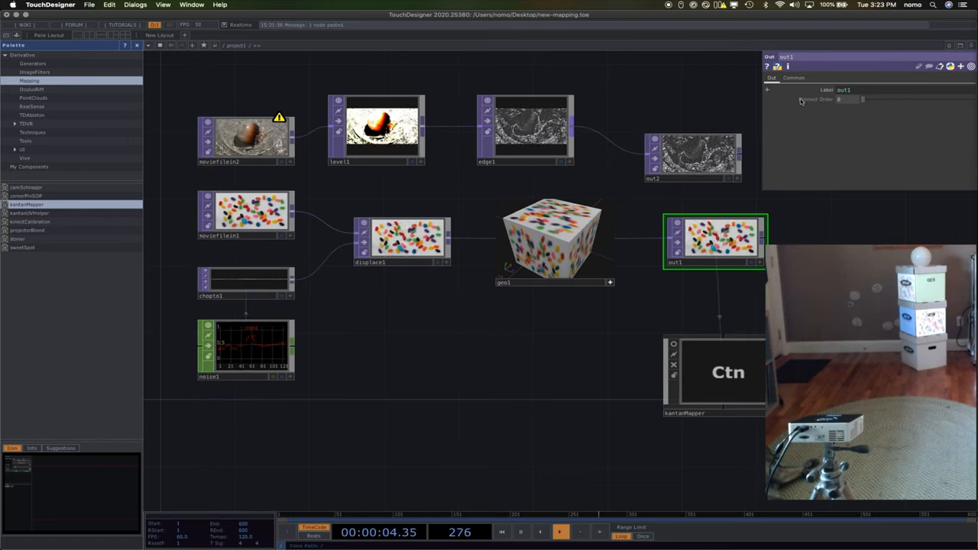
click(712, 374)
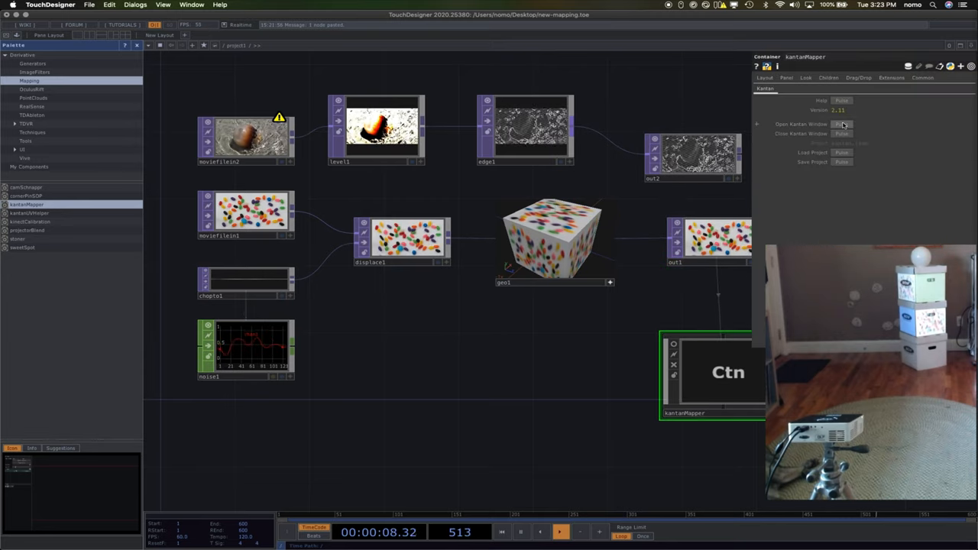
Open the Kantan window, lower level1's contrast, and raise edge1 Strength to about 5.3.
click(842, 124)
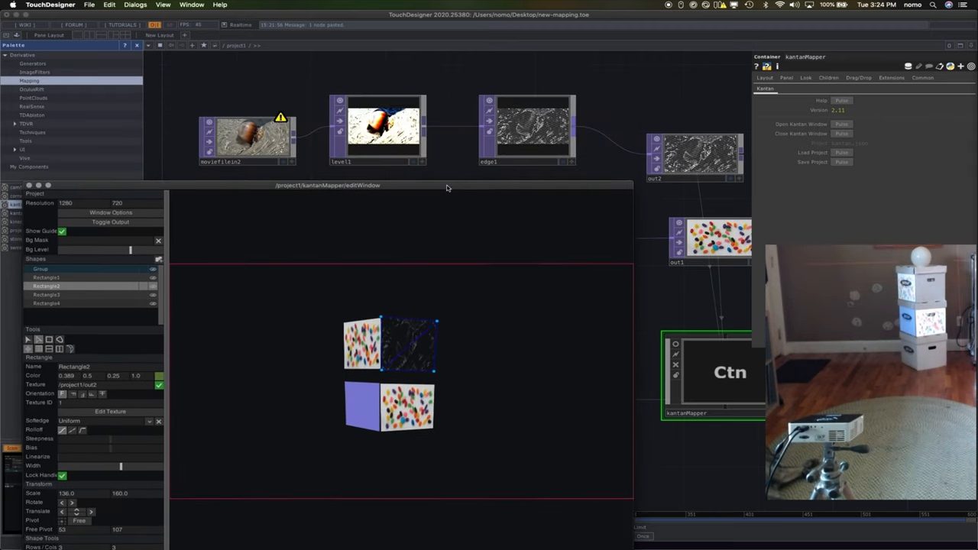
click(378, 130)
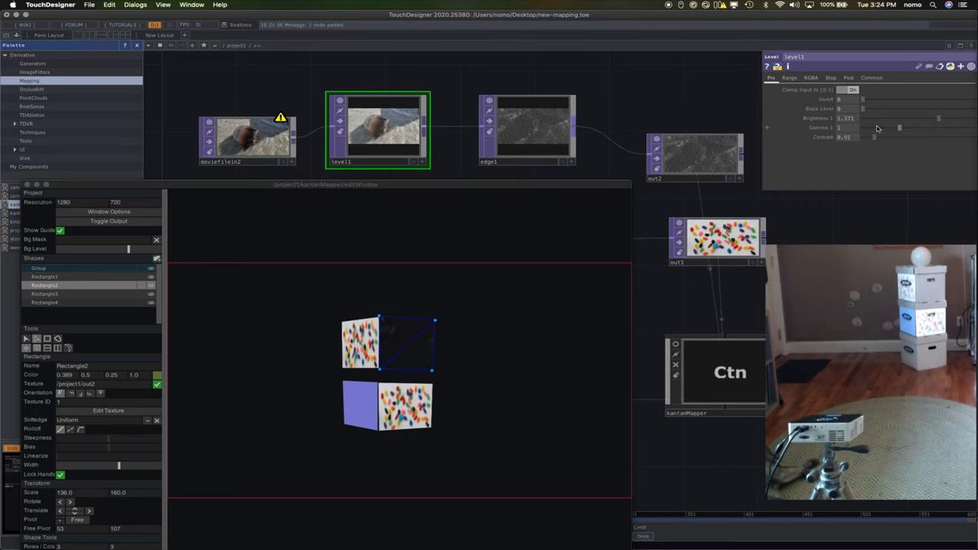
drag(875, 138, 931, 137)
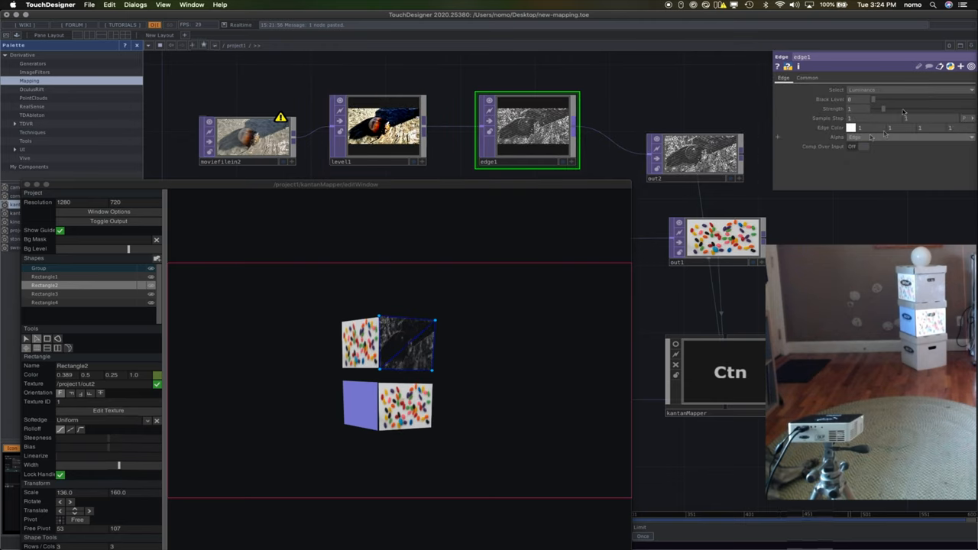
drag(867, 109, 924, 109)
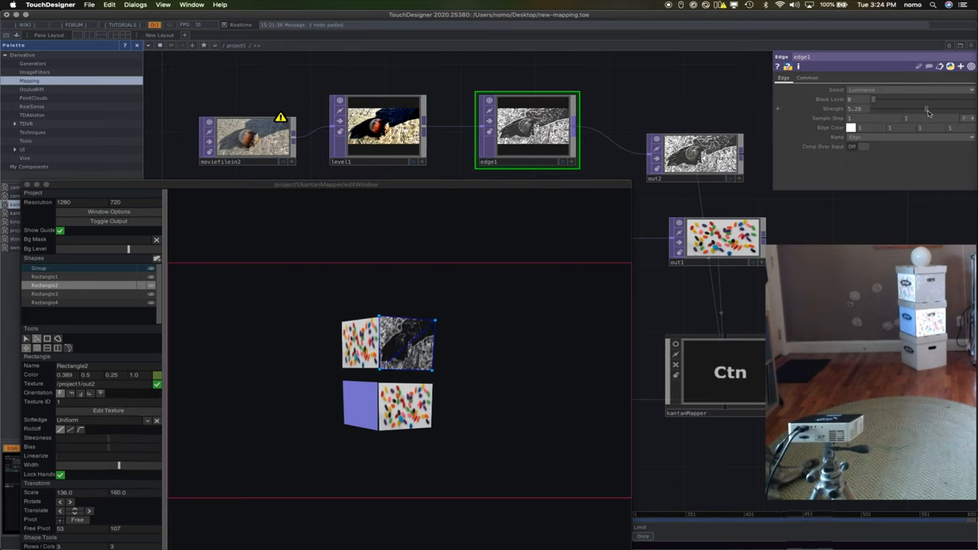
drag(906, 118, 954, 117)
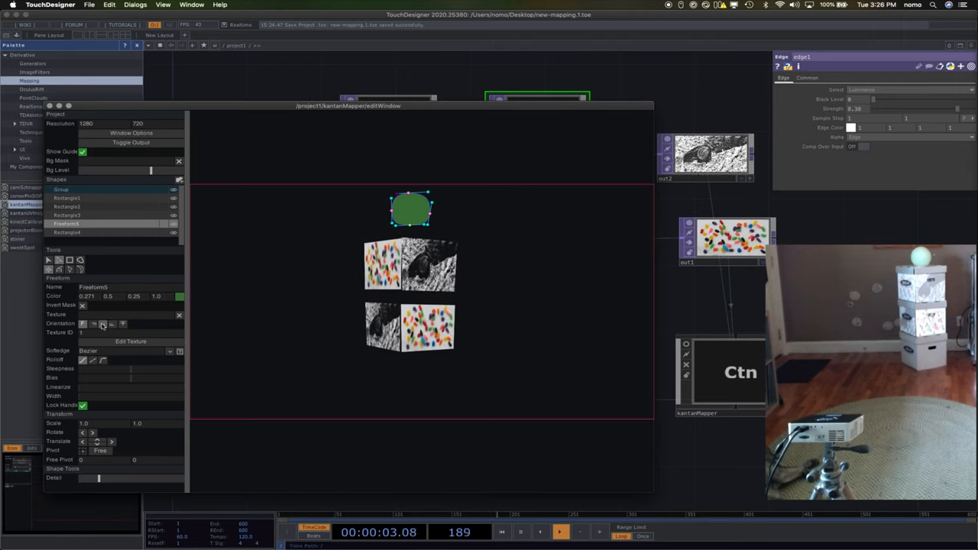
click(710, 241)
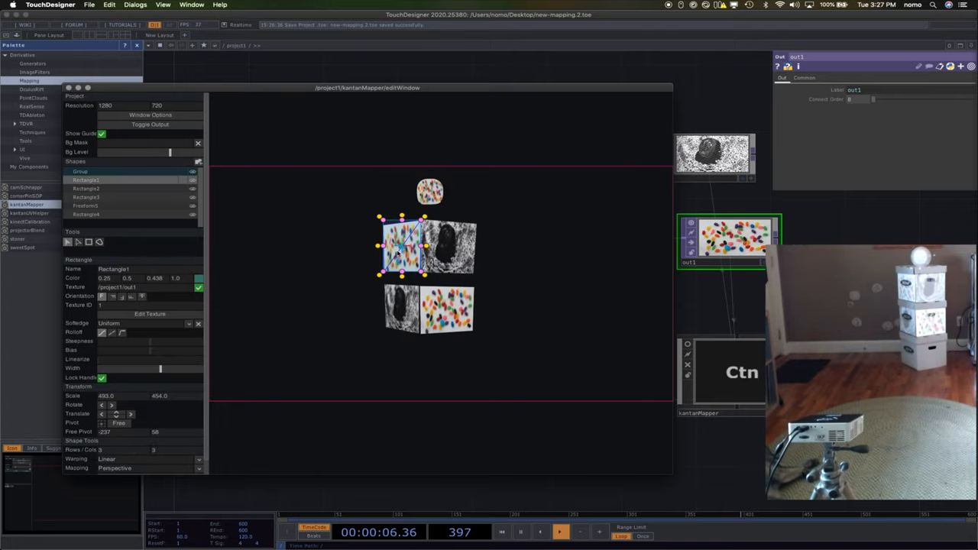
Enable Softedge on Rectangle1 and Rectangle2 in the Kantan properties panel.
click(86, 206)
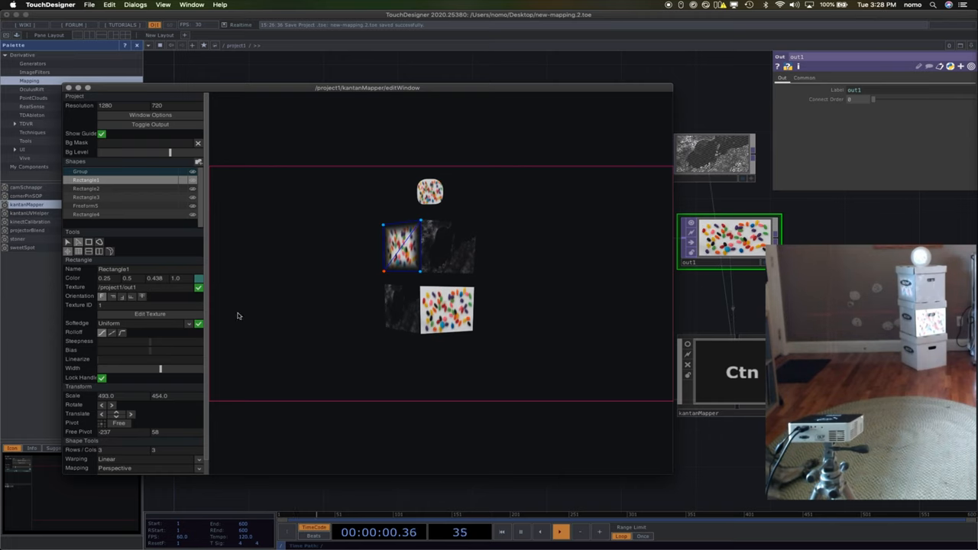
drag(160, 368, 126, 368)
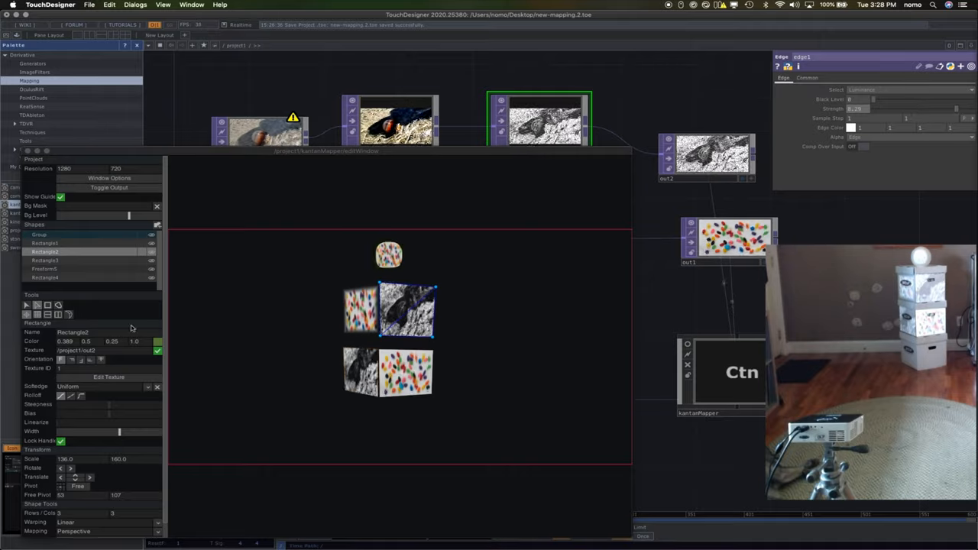
Pick a soft edge mode for Rectangle2, then select Freeform5 to show its settings.
click(157, 388)
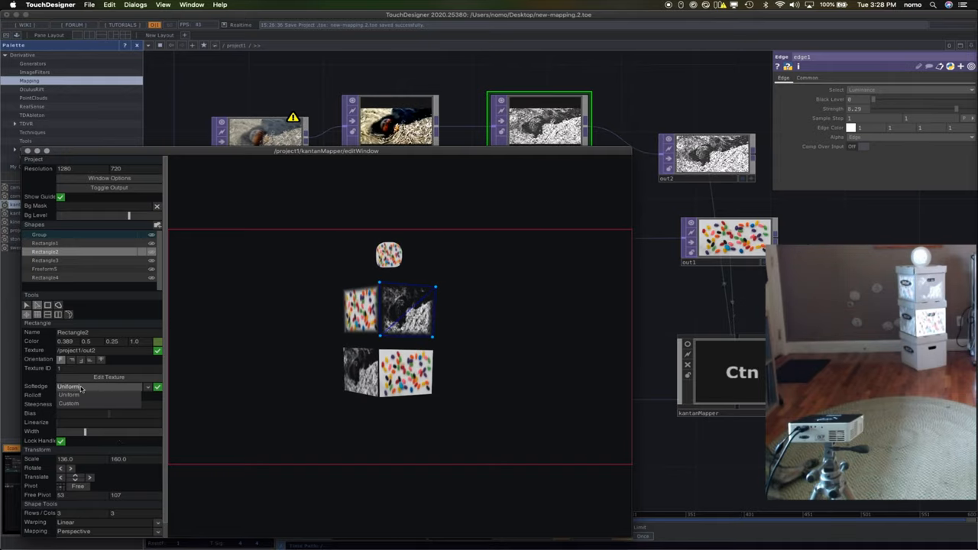
click(68, 386)
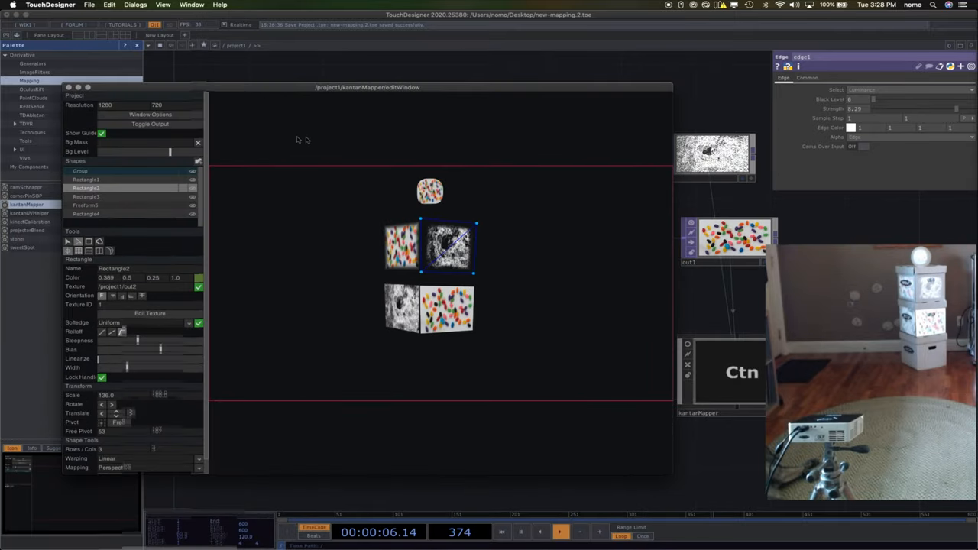
click(86, 205)
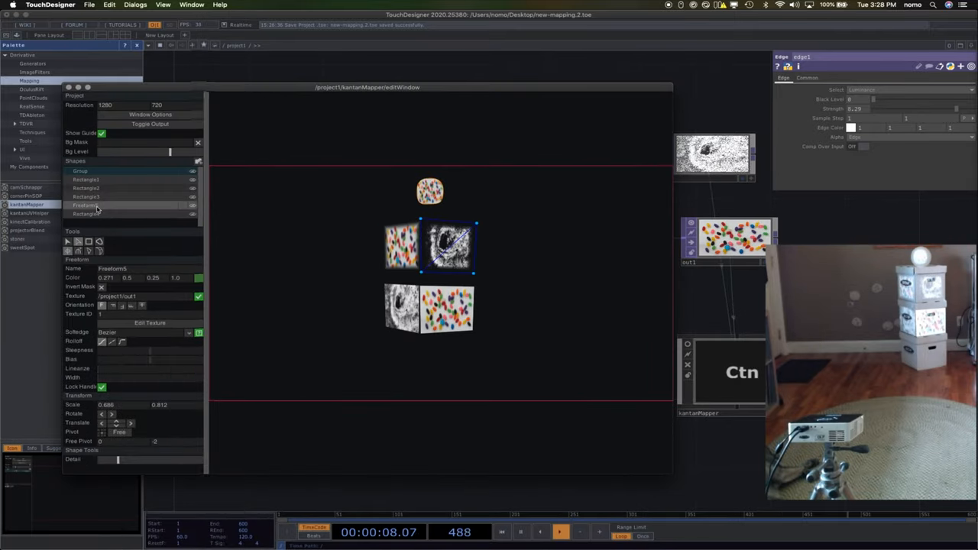